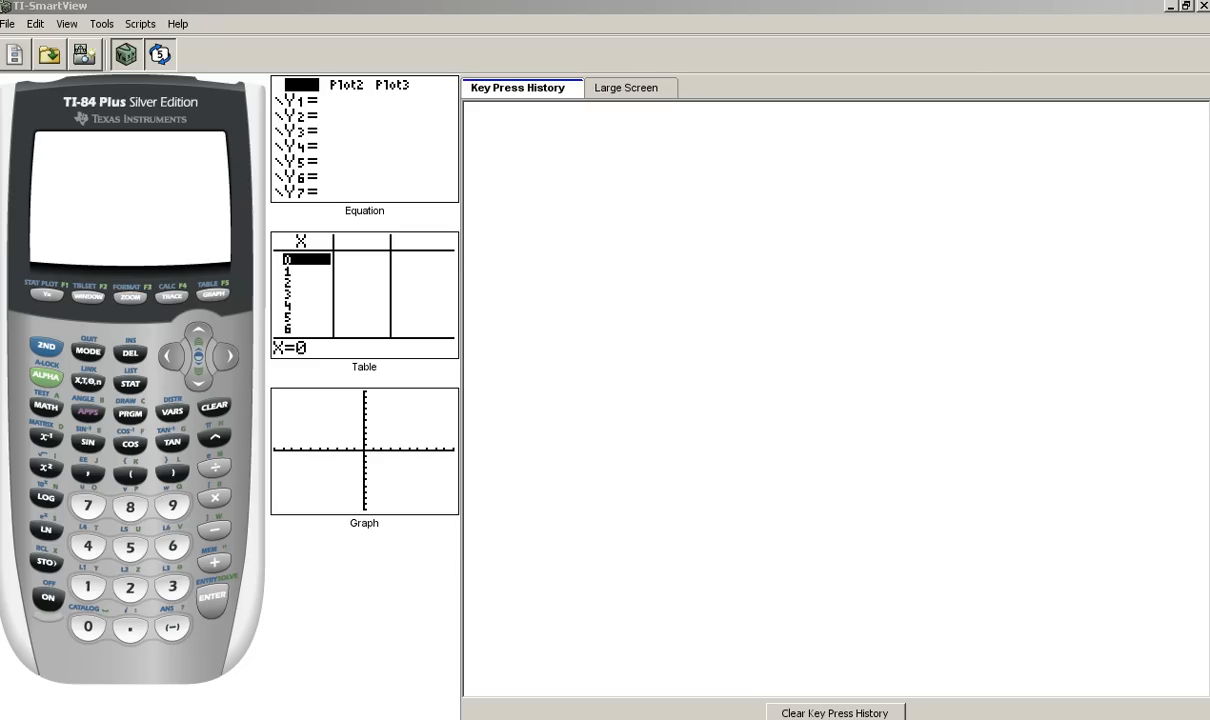
- Arrow down through the APPLICATIONS list past Finance, AreaForm and CabriJr
{"action": "left_click", "coordinate": [86, 412]}
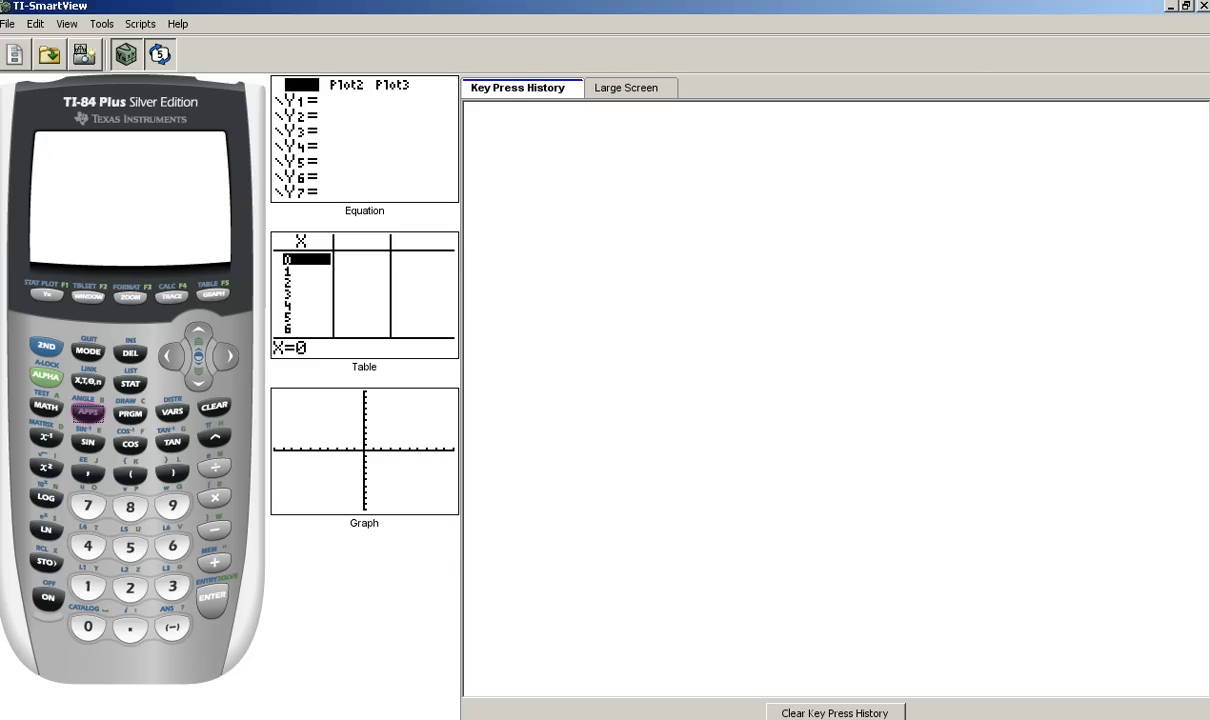
{"action": "left_click", "coordinate": [88, 412]}
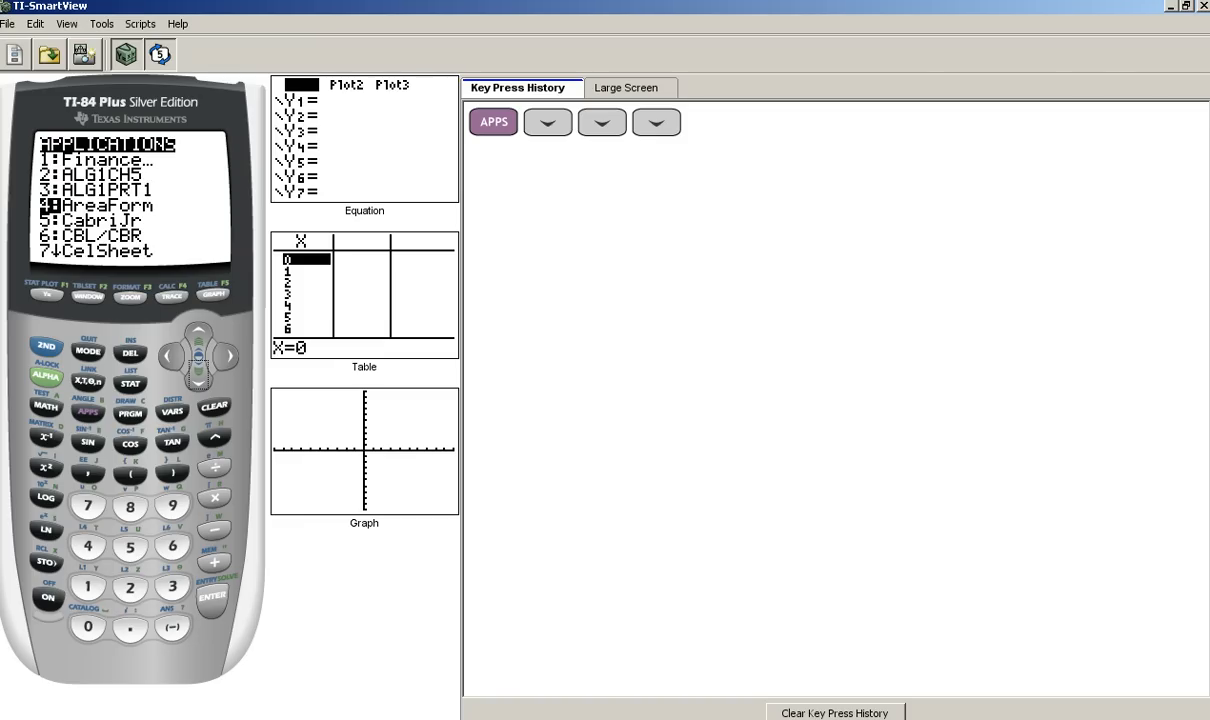
- Jump to apps starting with P via ALPHA 8, move to Prob Sim and launch it
{"action": "left_click", "coordinate": [46, 376]}
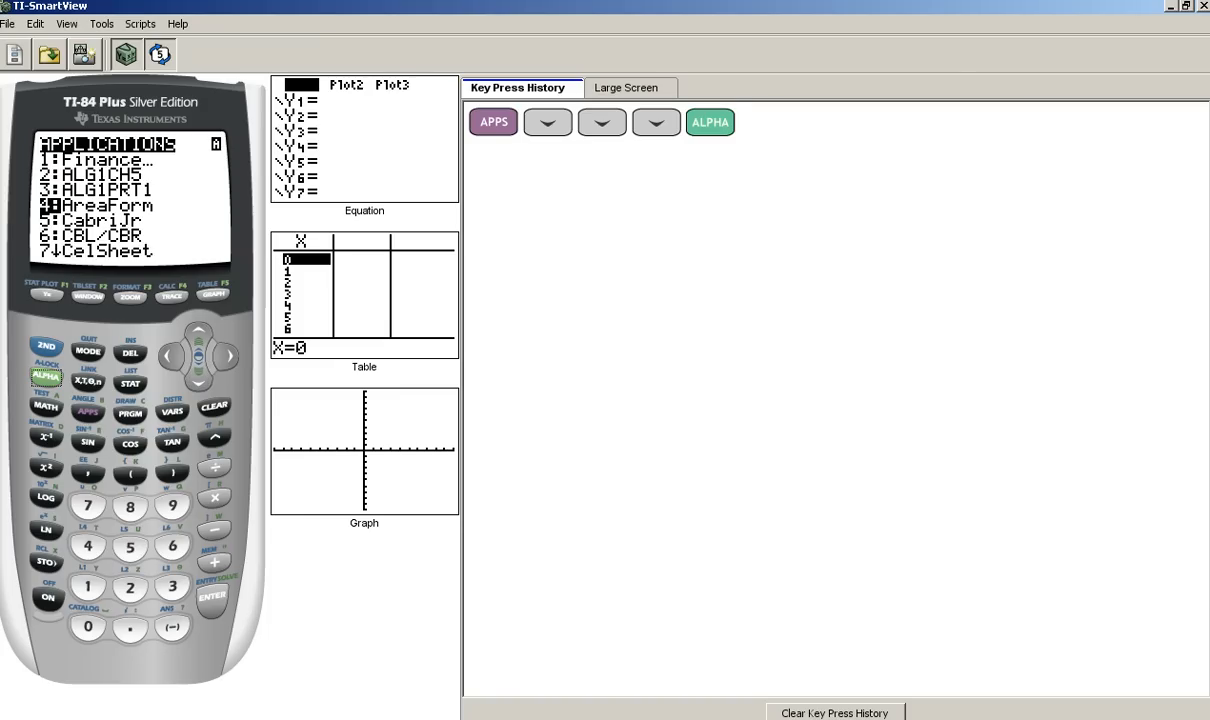
{"action": "left_click", "coordinate": [128, 506]}
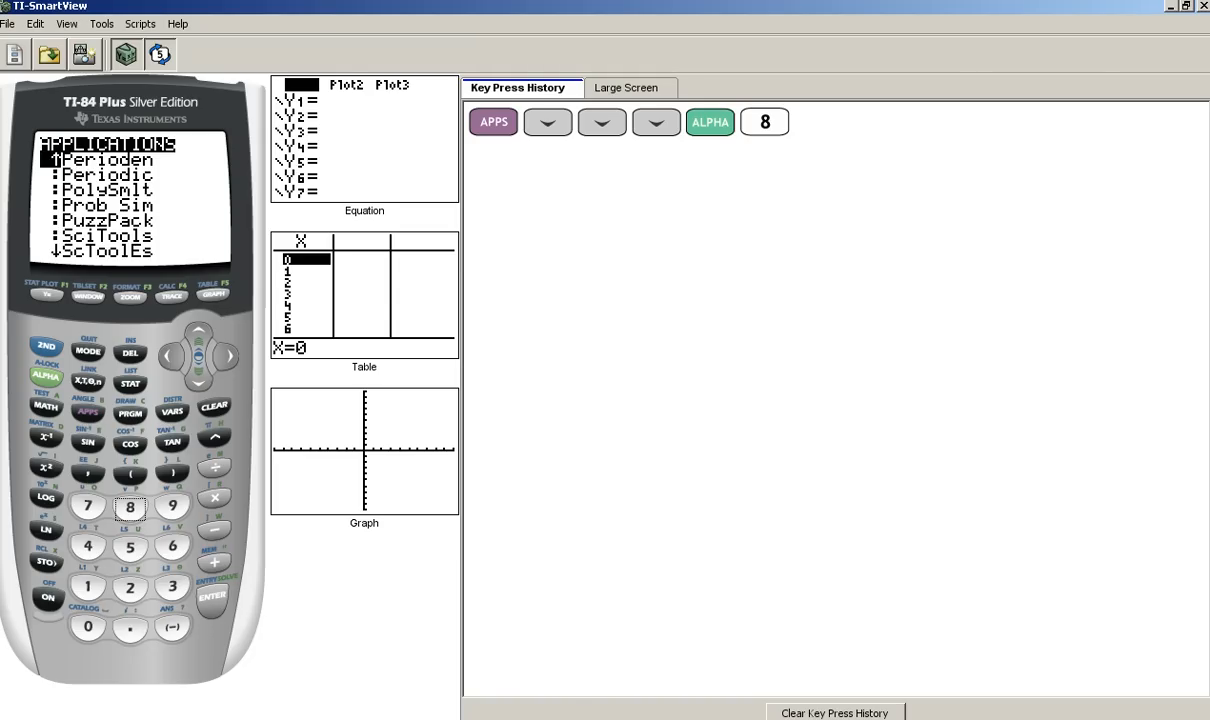
{"action": "left_click", "coordinate": [198, 372]}
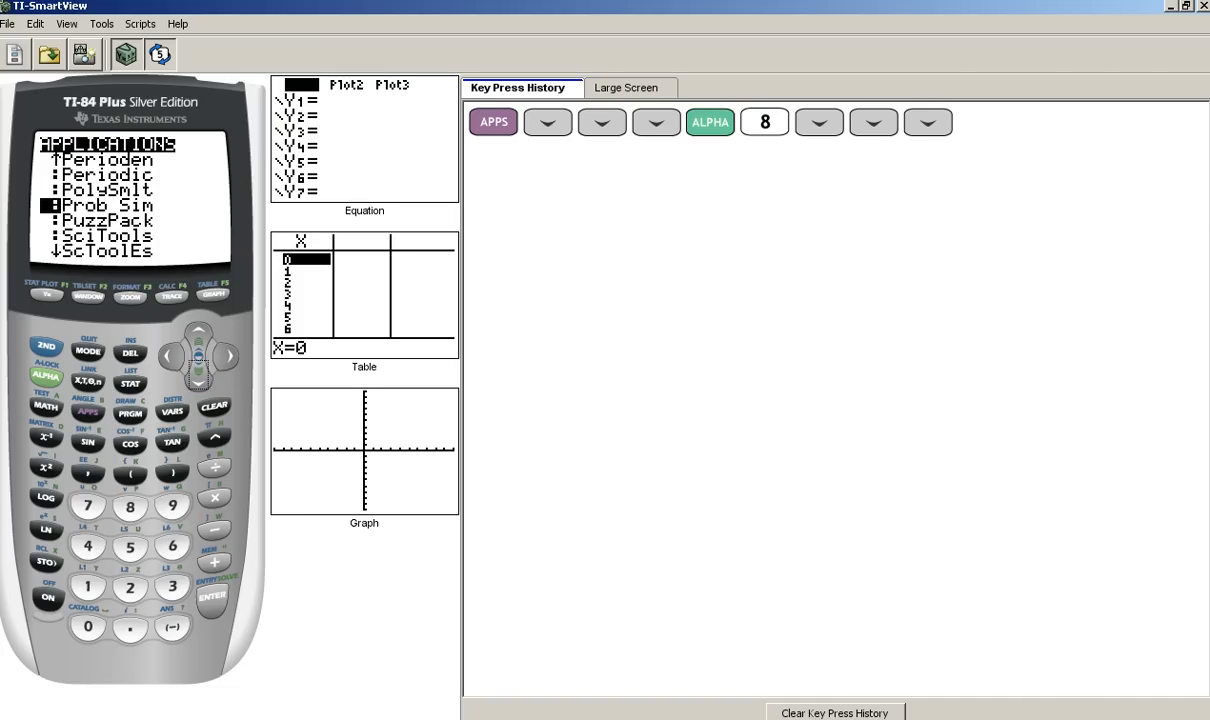
{"action": "left_click", "coordinate": [212, 596]}
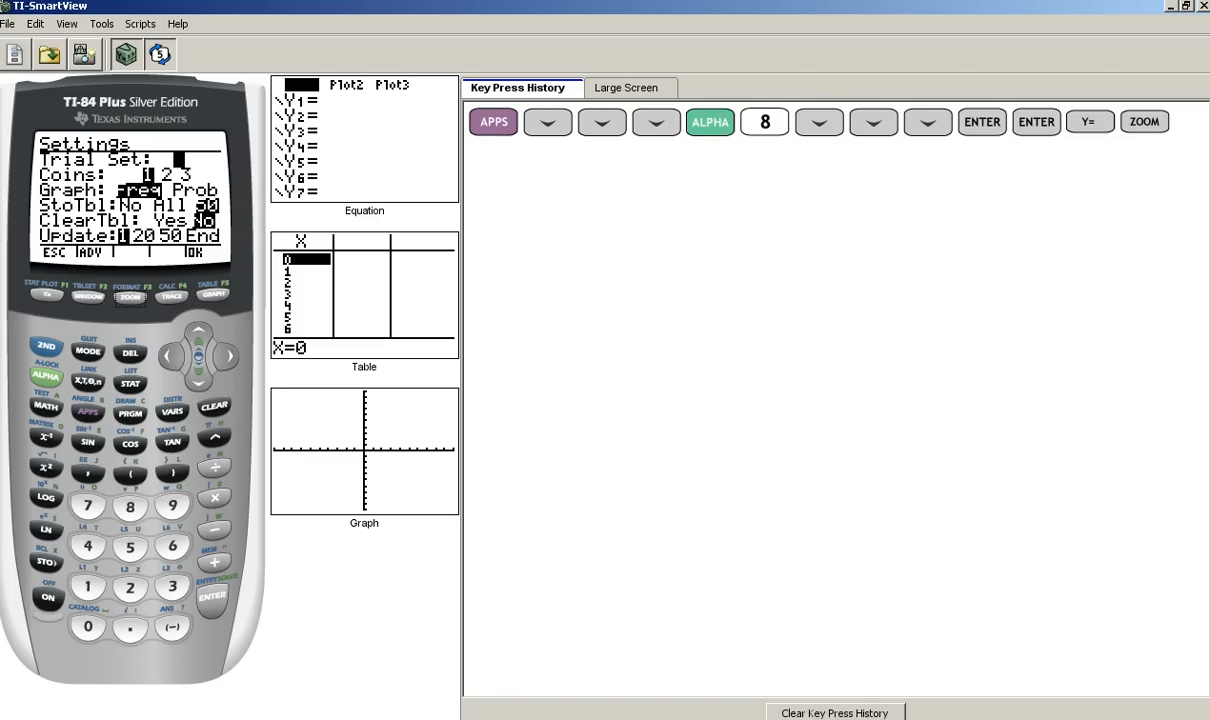
- Set Coins to 1 and ClearTbl to Yes, then confirm the Toss Coins settings
{"action": "left_click", "coordinate": [228, 356]}
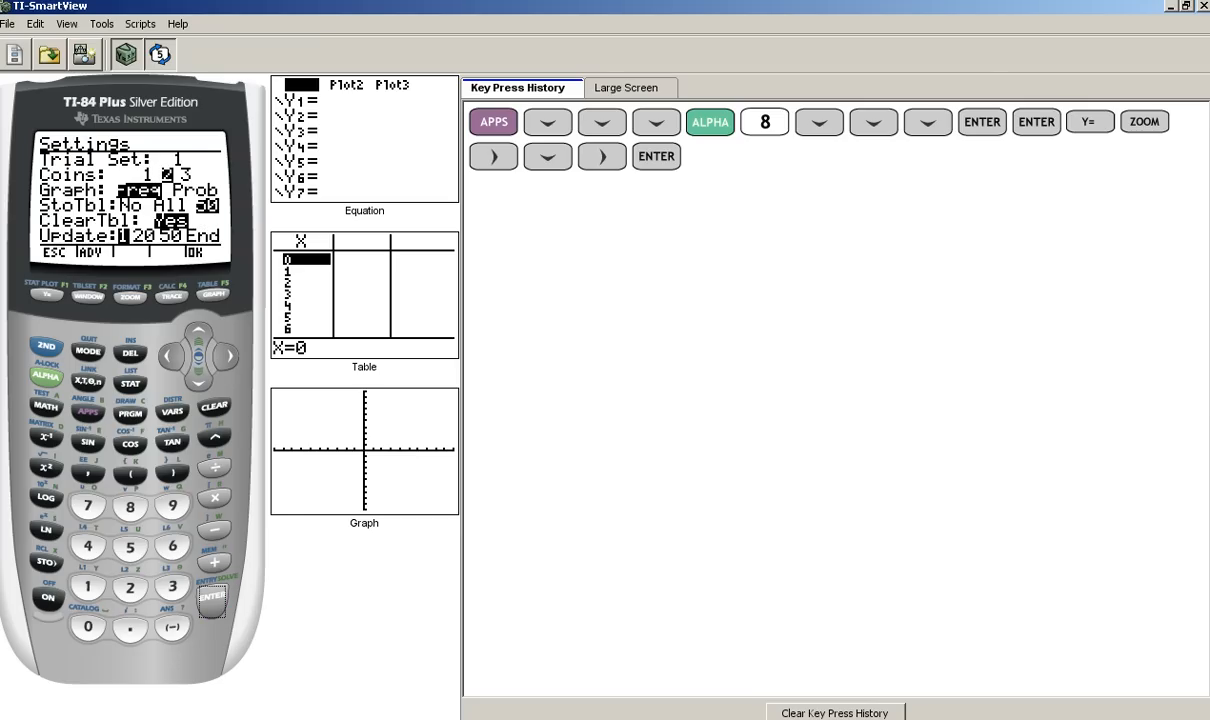
{"action": "left_click", "coordinate": [170, 356]}
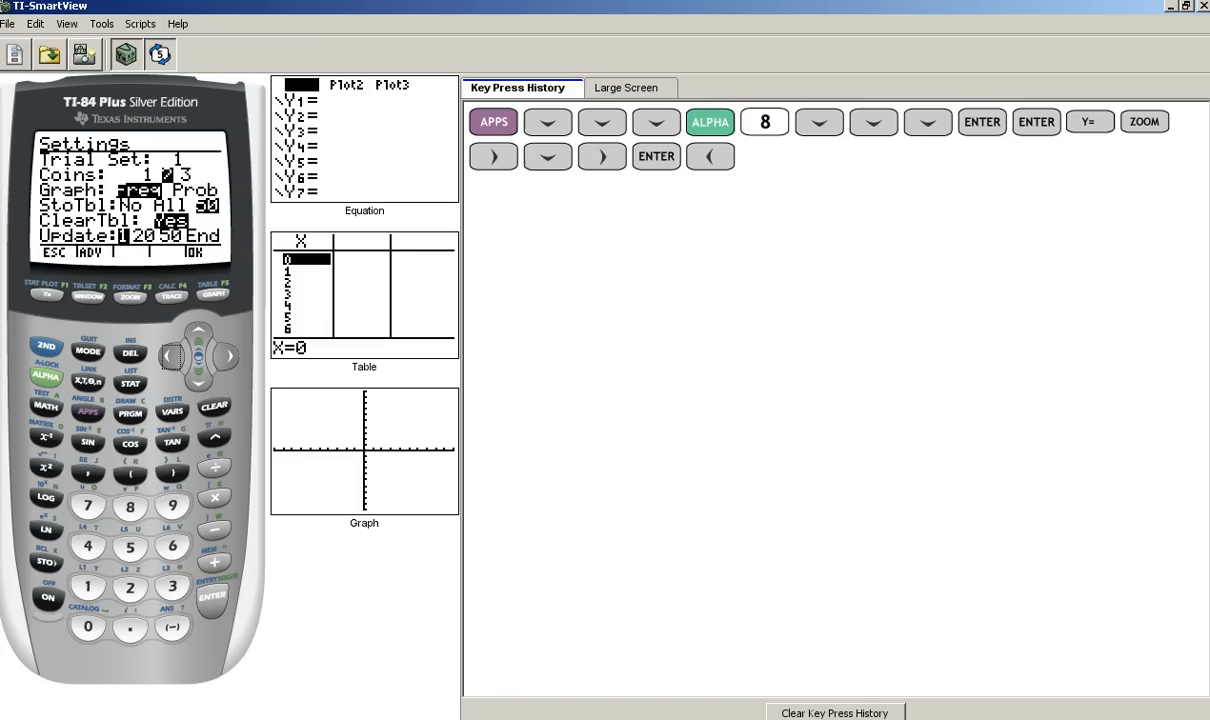
{"action": "left_click", "coordinate": [212, 596]}
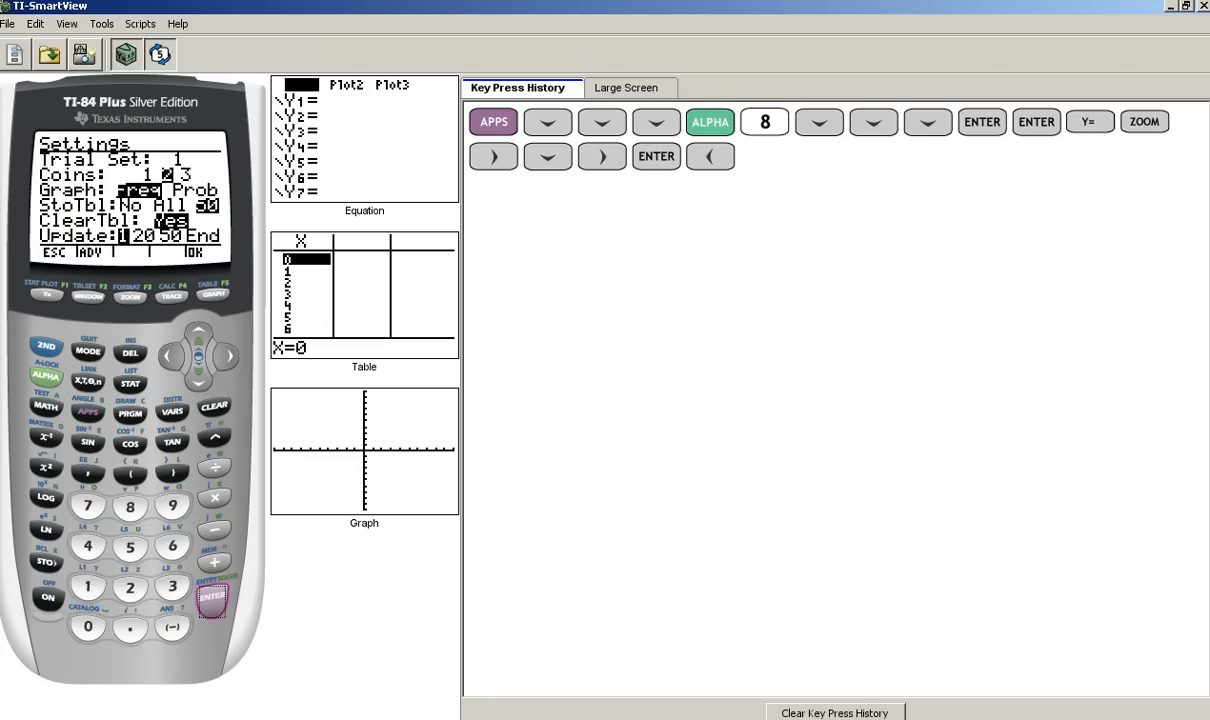
{"action": "left_click", "coordinate": [212, 596]}
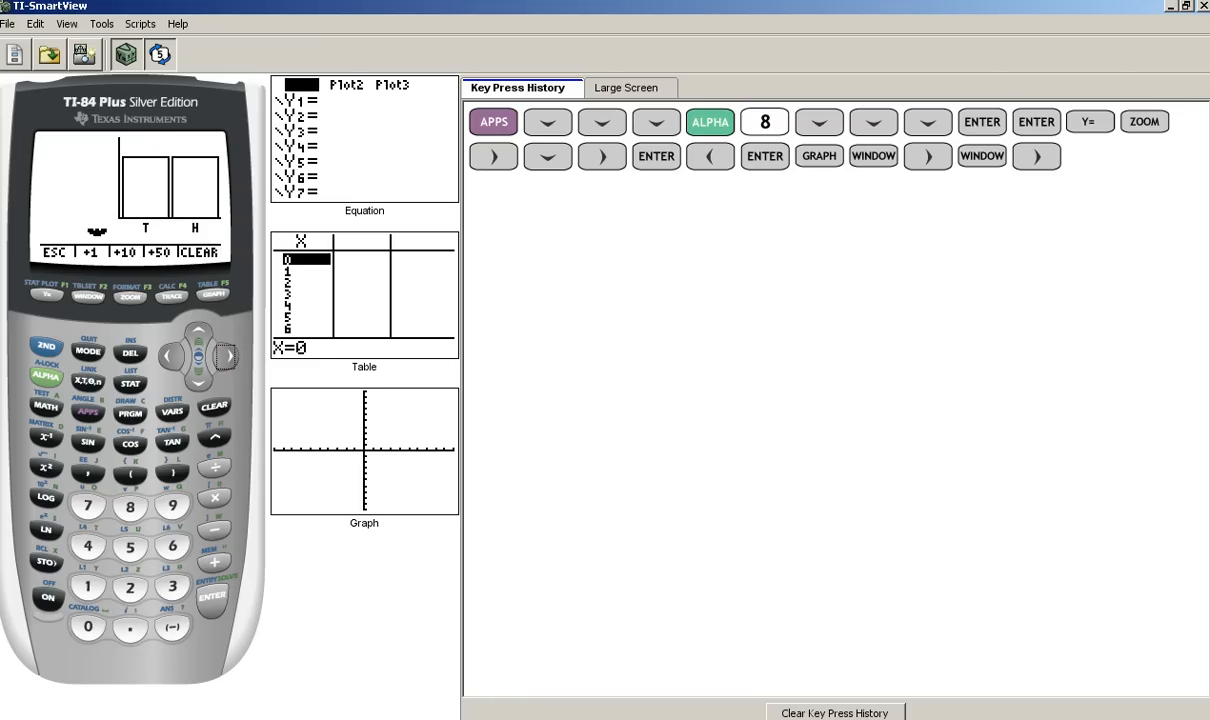
- Toss the single coin once so the heads bar fills with frequency 1
{"action": "left_click", "coordinate": [228, 356]}
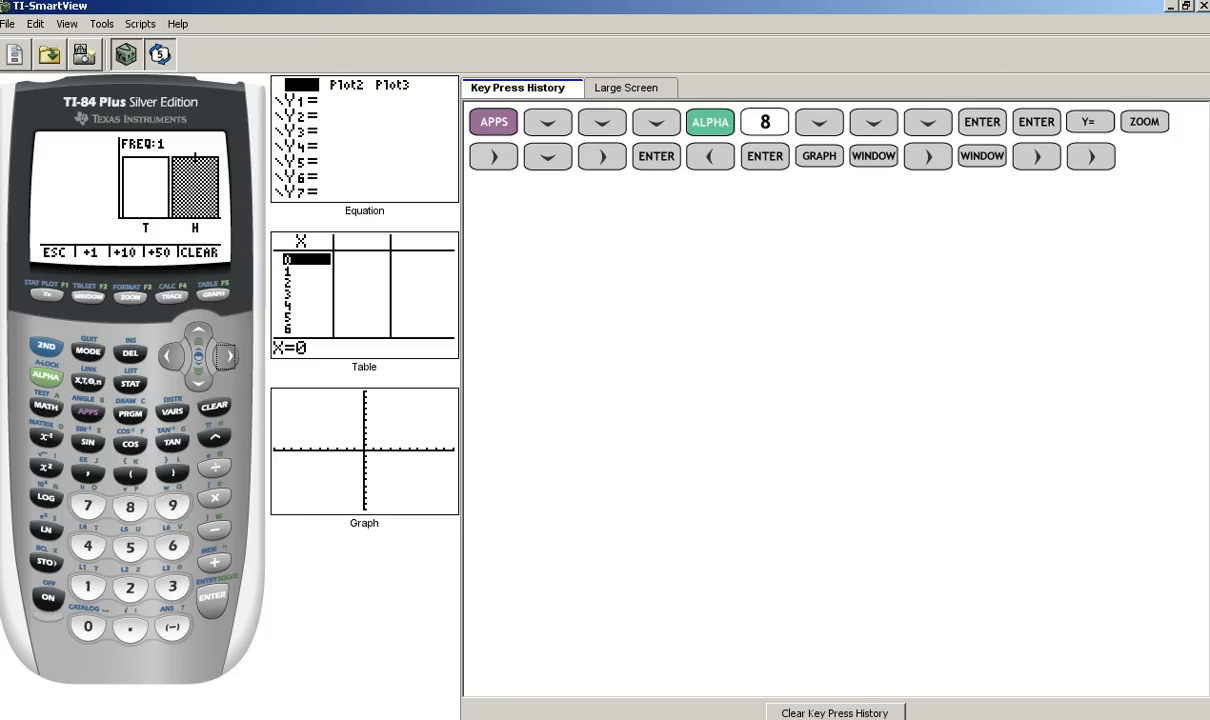
- Clear the tails and heads tally and arrow across the bars to read frequencies
{"action": "left_click", "coordinate": [1144, 156]}
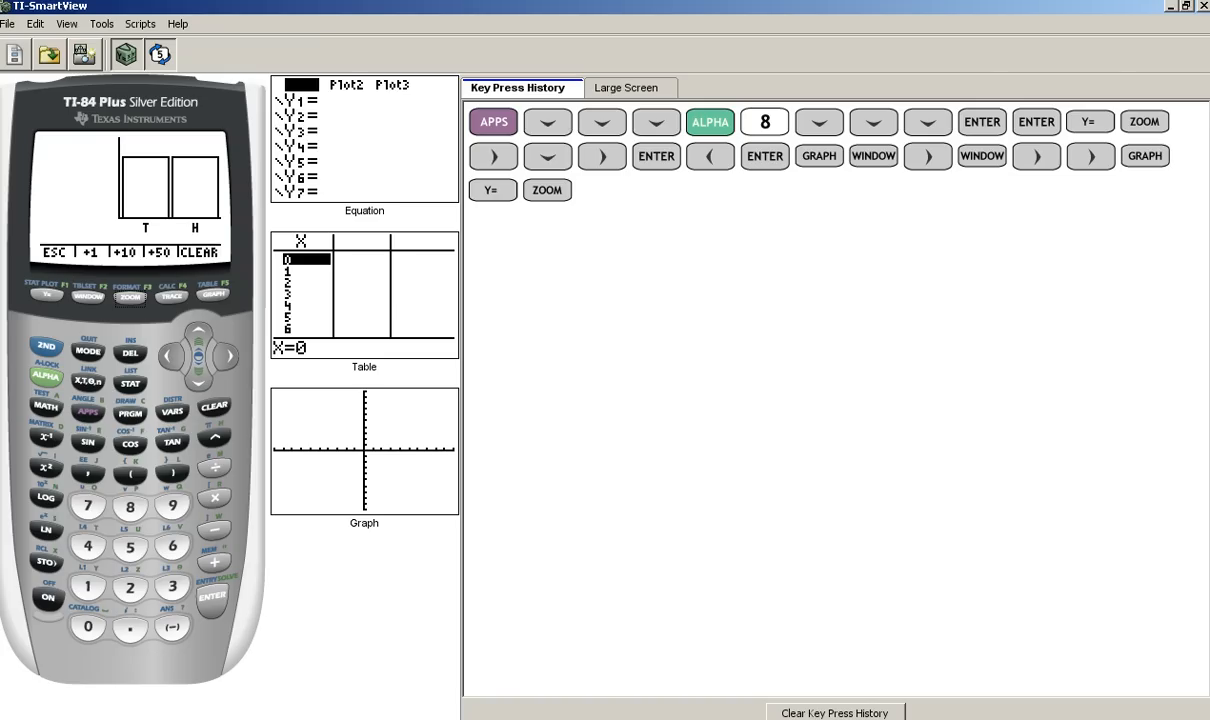
{"action": "left_click", "coordinate": [228, 356]}
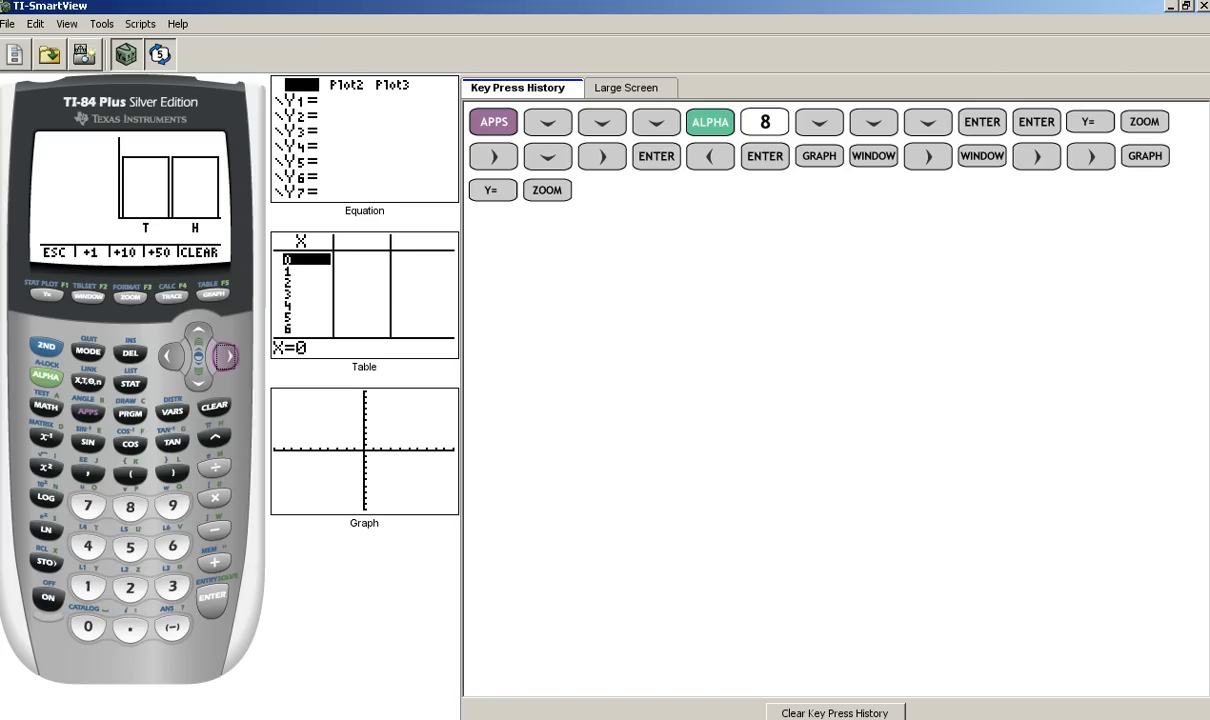